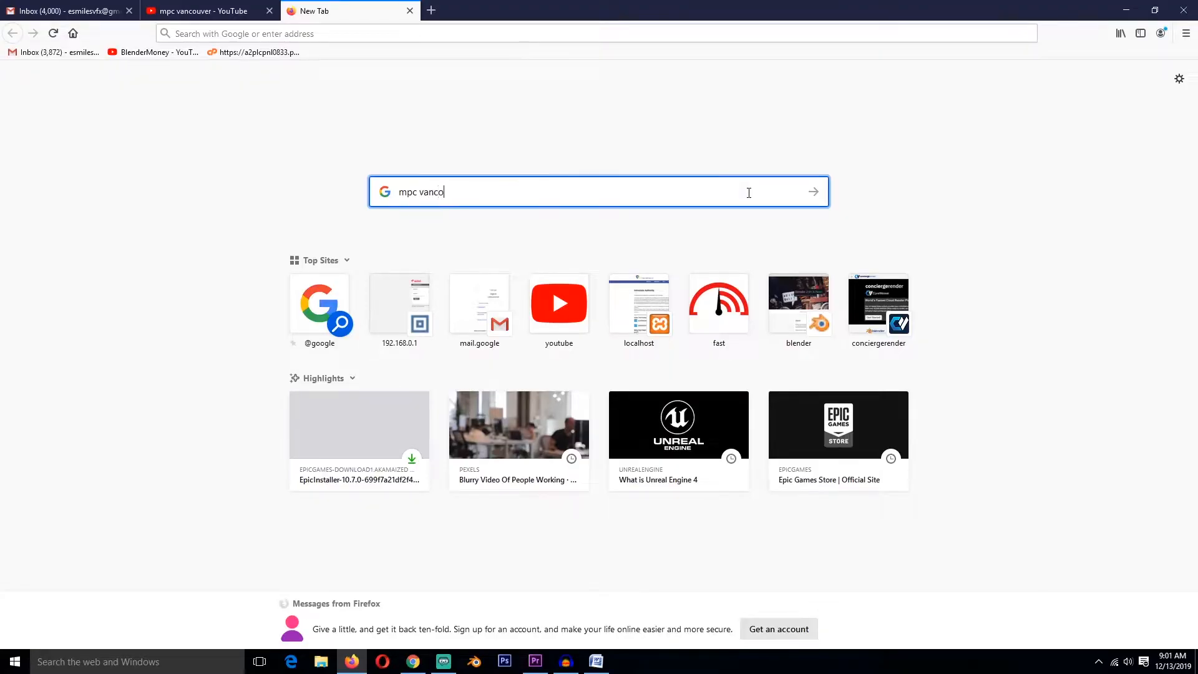
- Submit the 'mpc vancouver' Google search
key("Return")
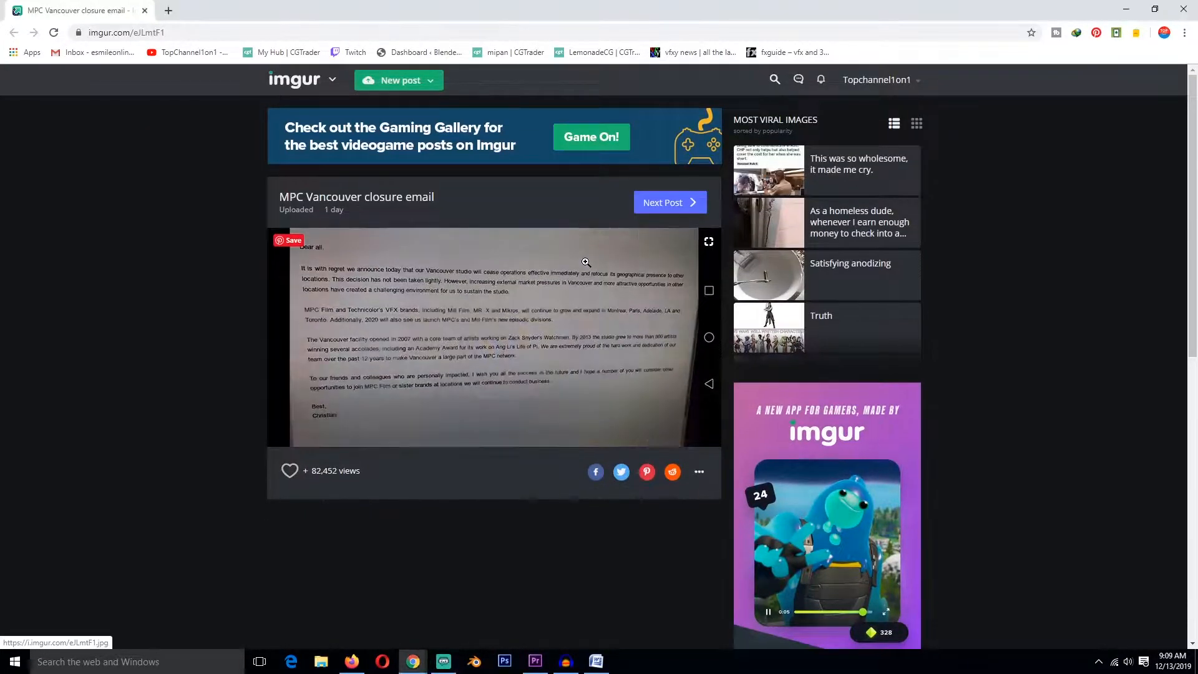
mouse_move(531, 326)
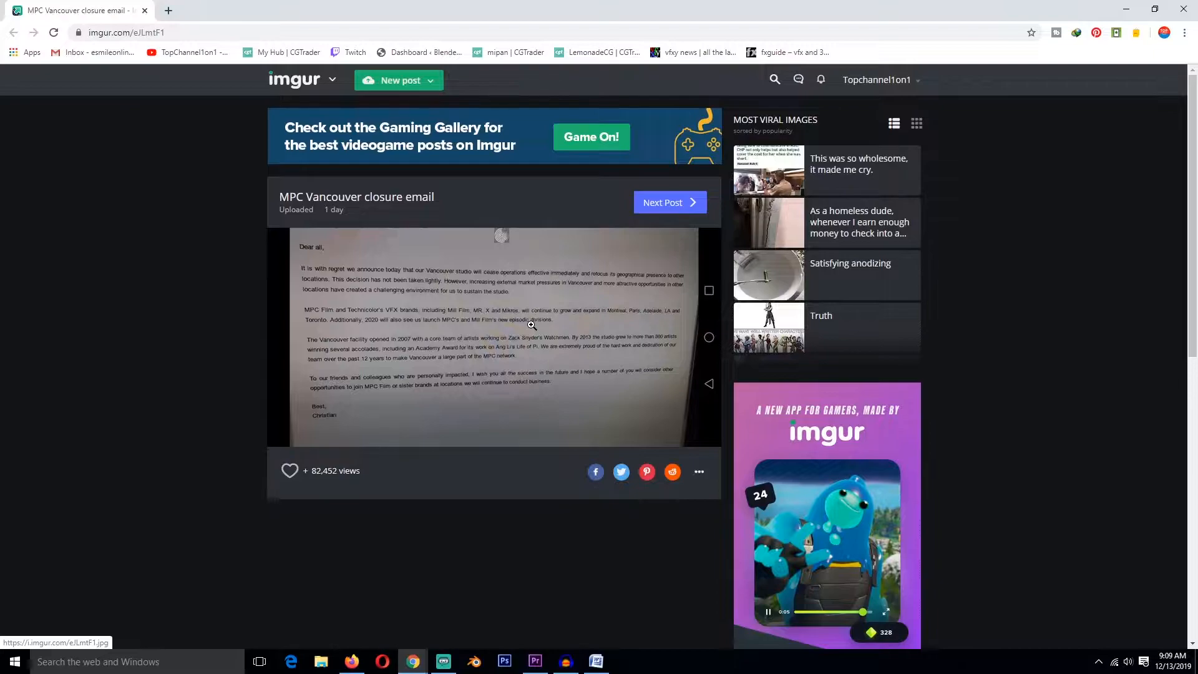
- Enlarge the photographed MPC Vancouver closure email image in the Imgur post
left_click(501, 340)
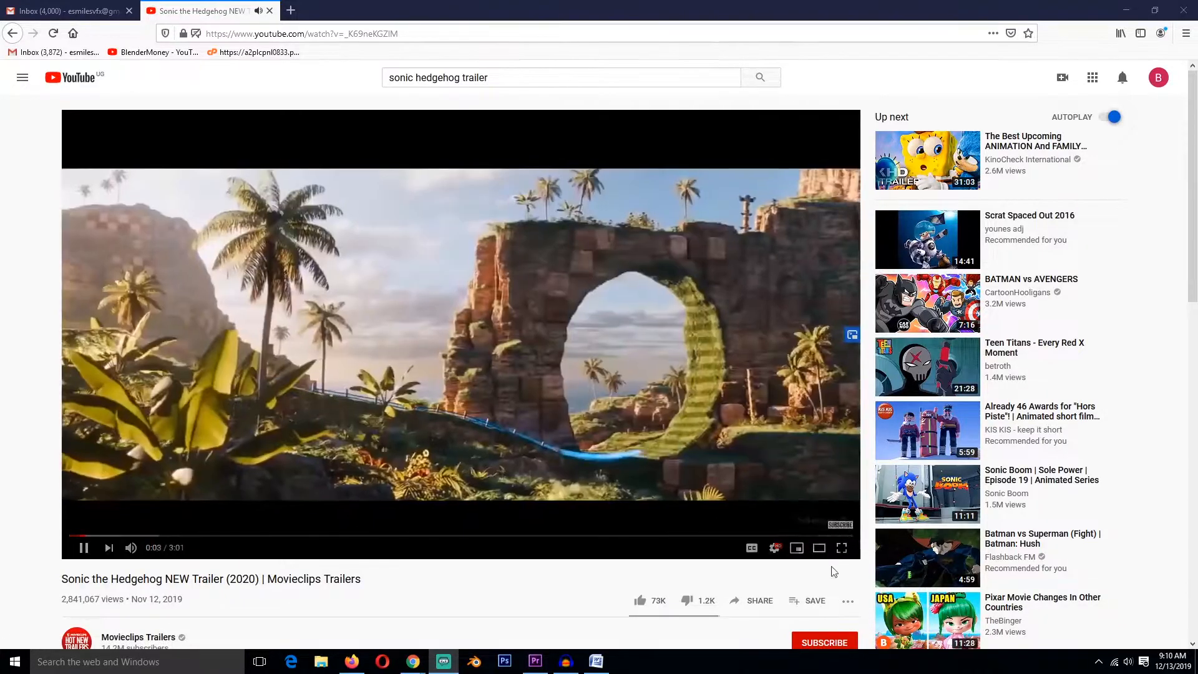
- Use the player controls on the Movieclips Sonic the Hedgehog 2020 trailer
left_click(841, 548)
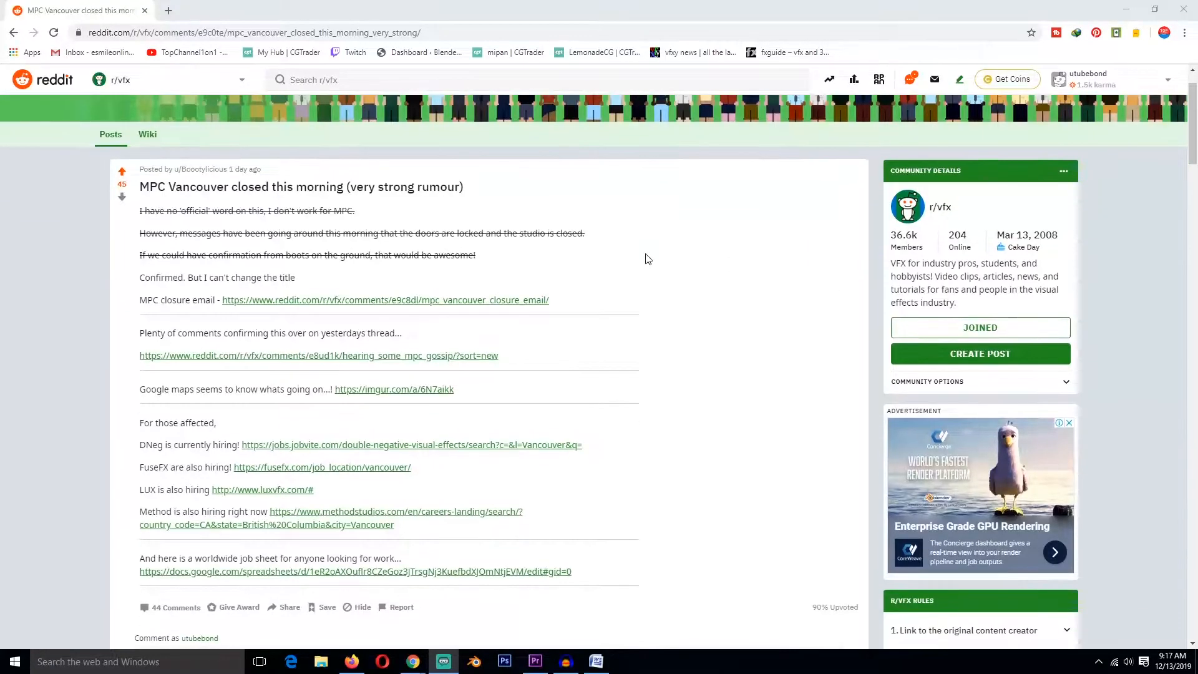
- Skim the closure thread's comments, then return to the r/vfx feed
scroll("down", 3)
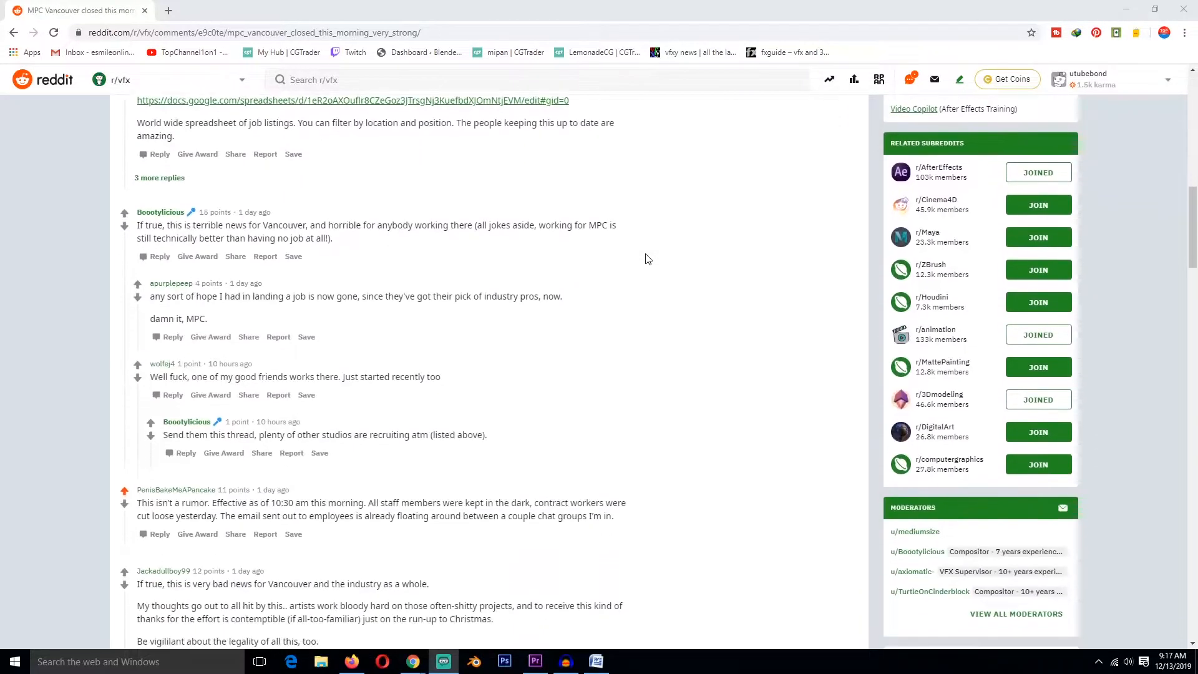
scroll("up", 3)
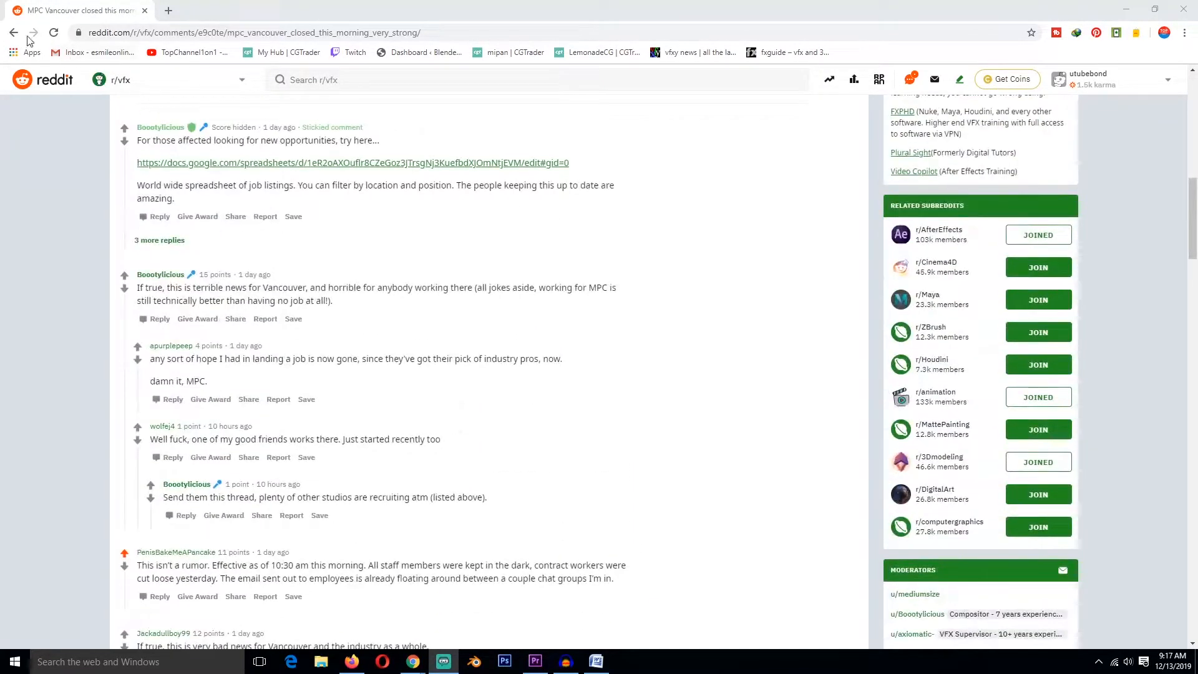
left_click(13, 32)
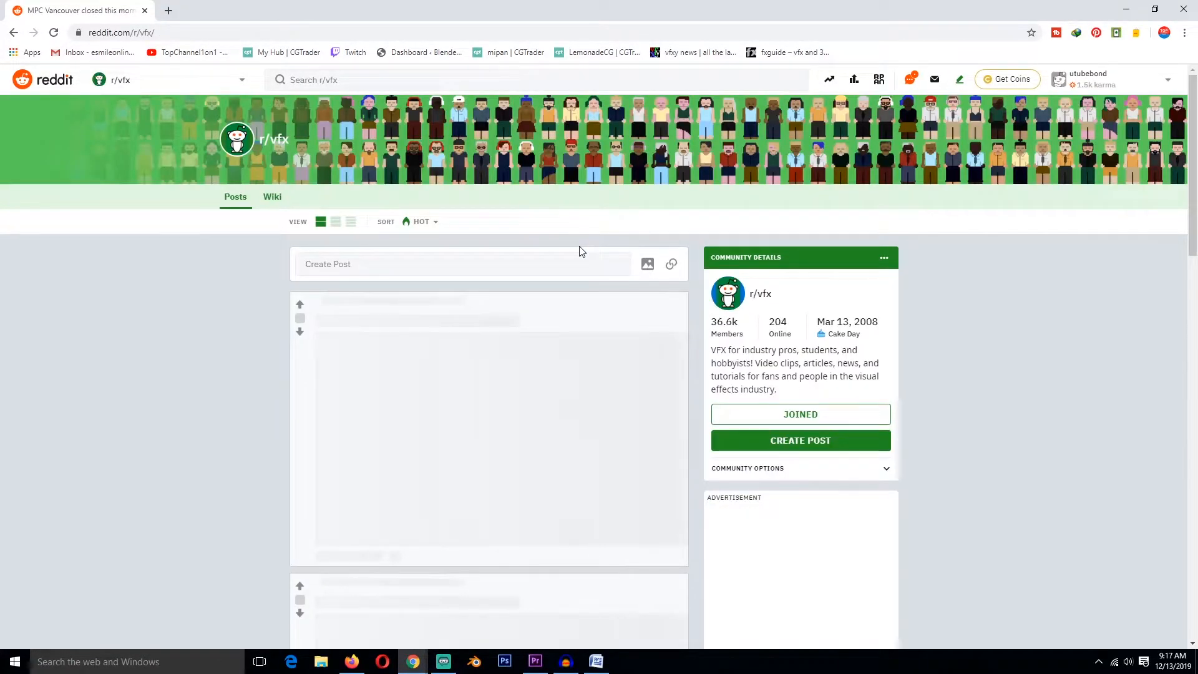
- Scroll down the r/vfx feed to browse MPC-related posts
scroll("down", 3)
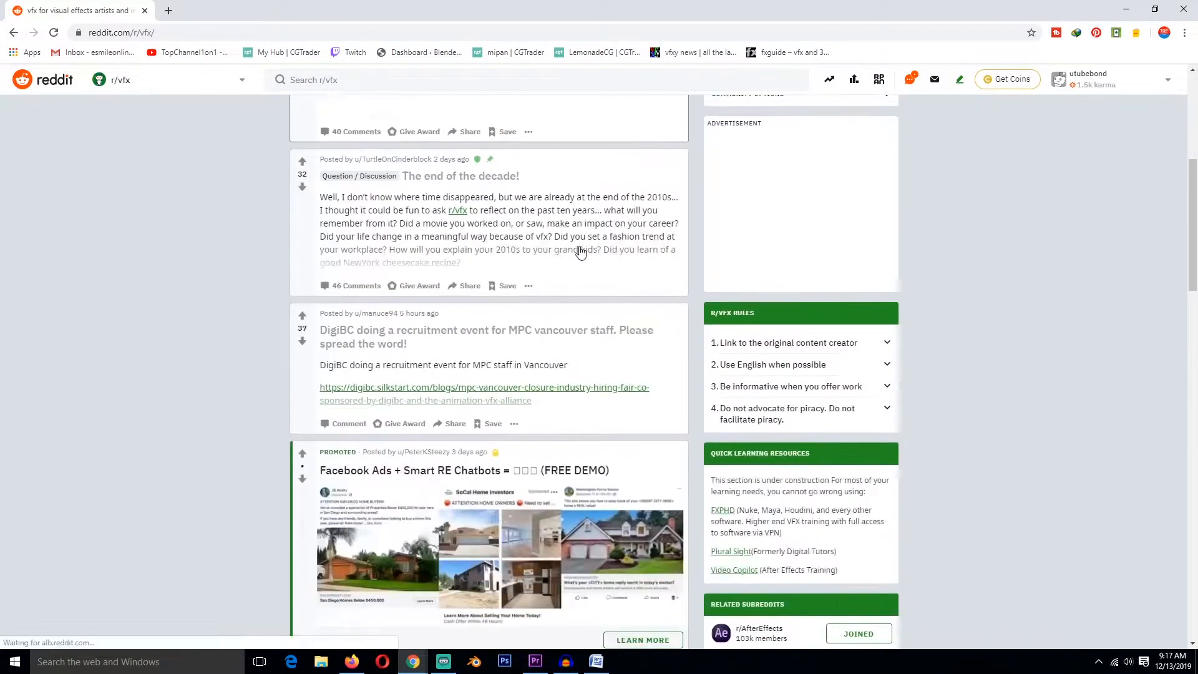
scroll("down", 3)
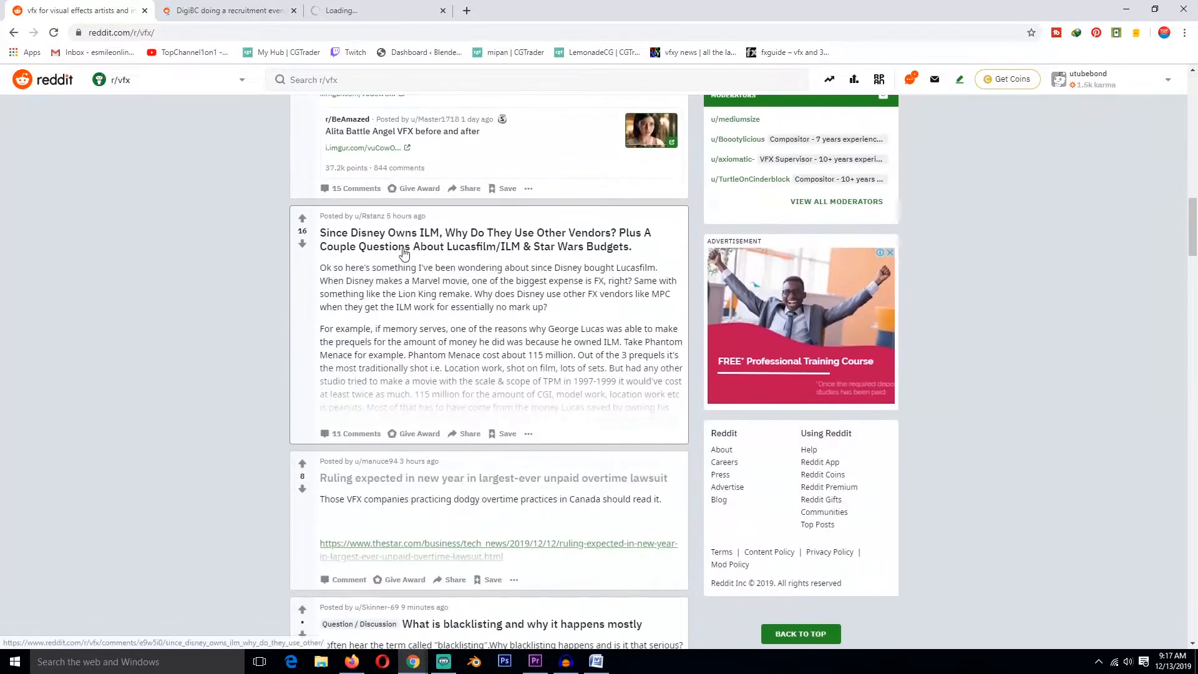
scroll("down", 3)
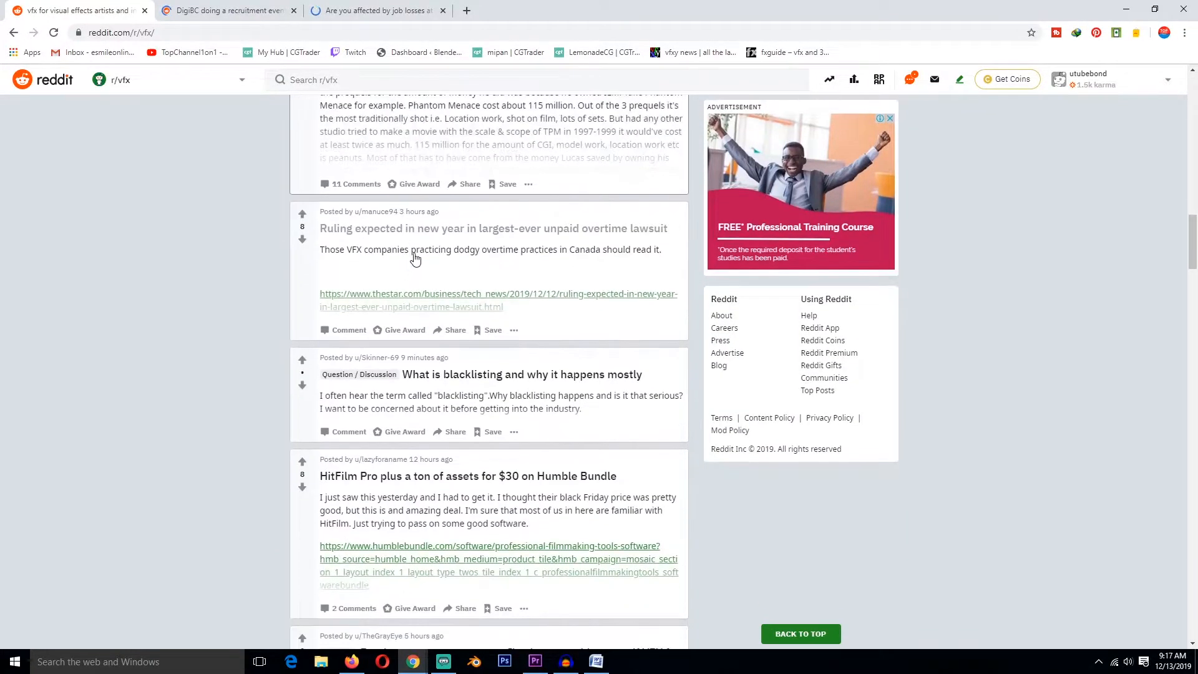
scroll("down", 3)
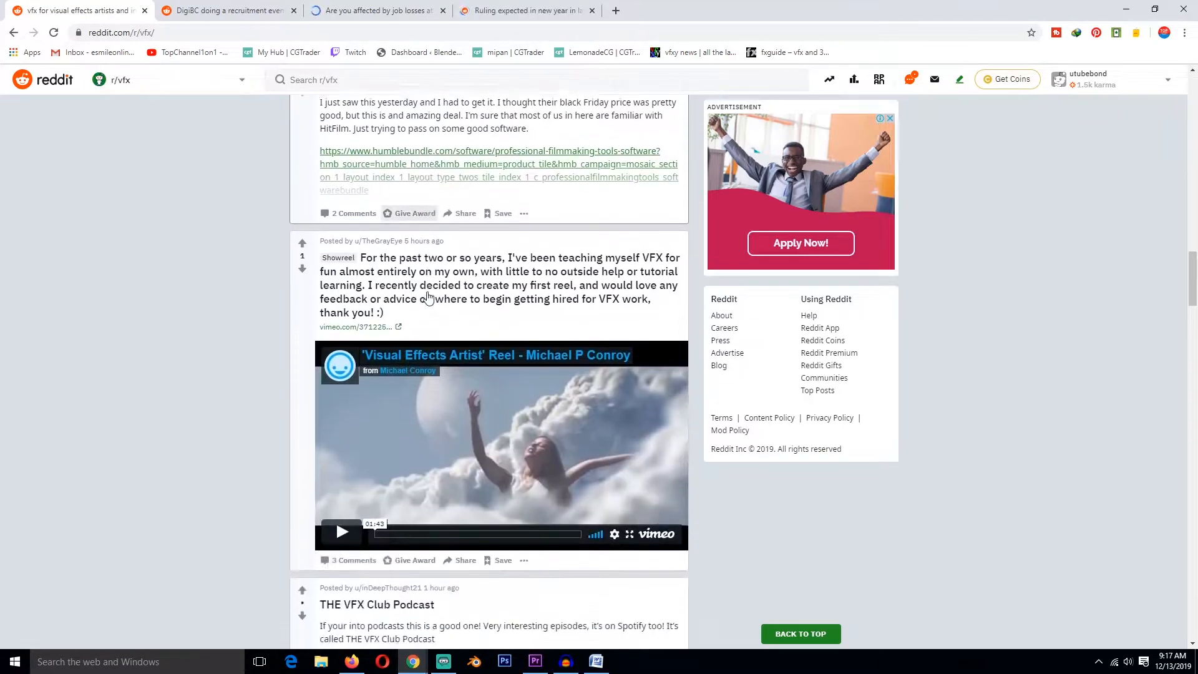
scroll("down", 3)
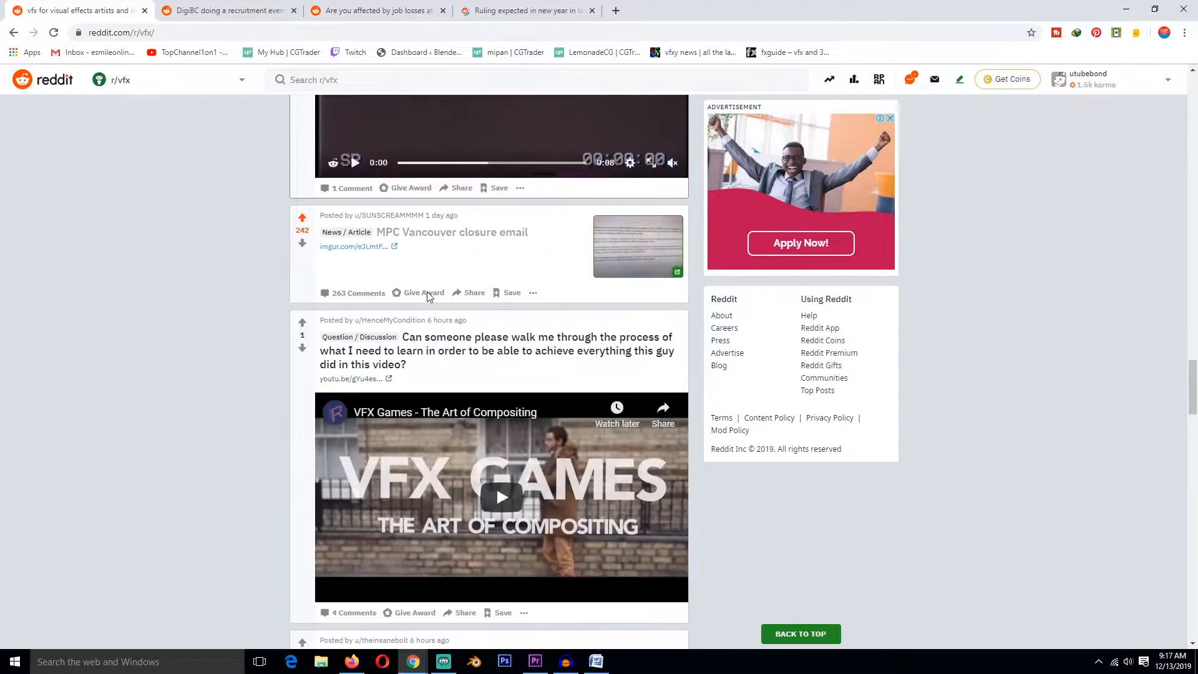
scroll("down", 3)
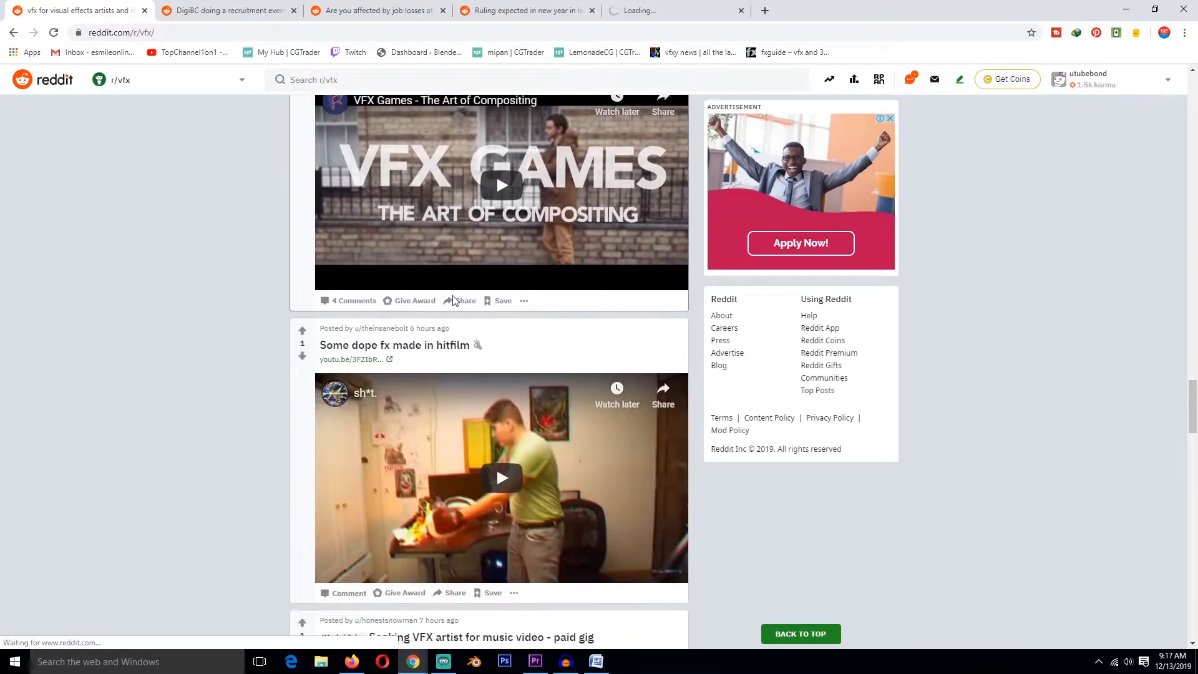
scroll("down", 3)
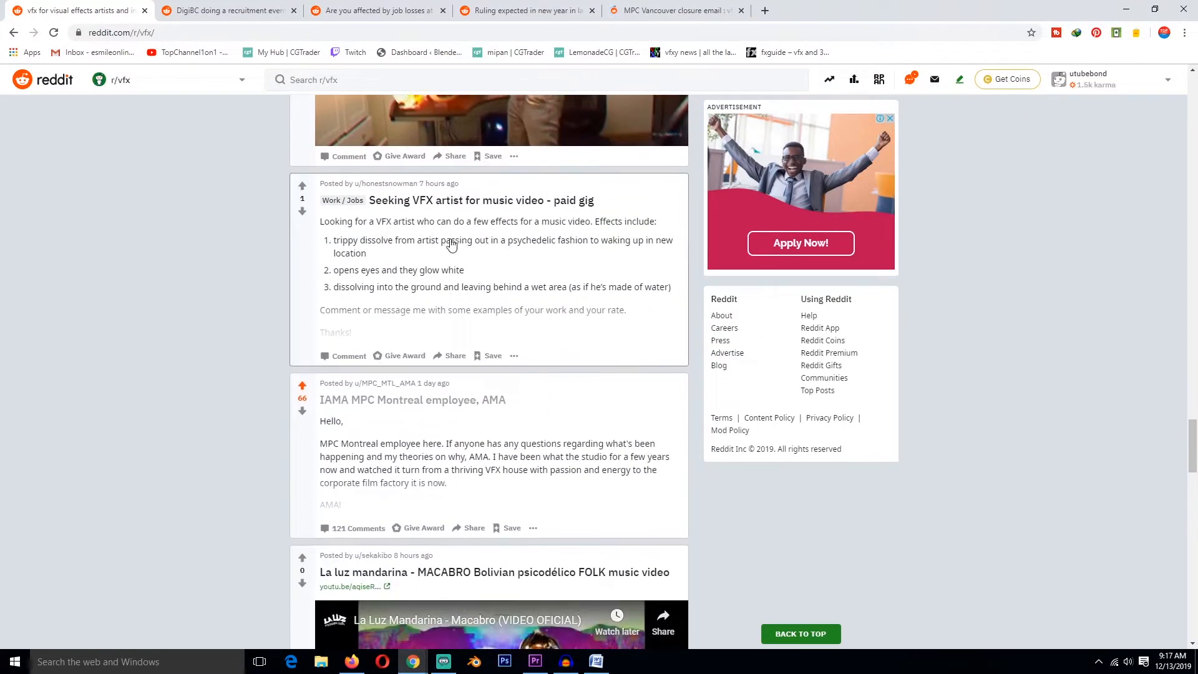
scroll("down", 3)
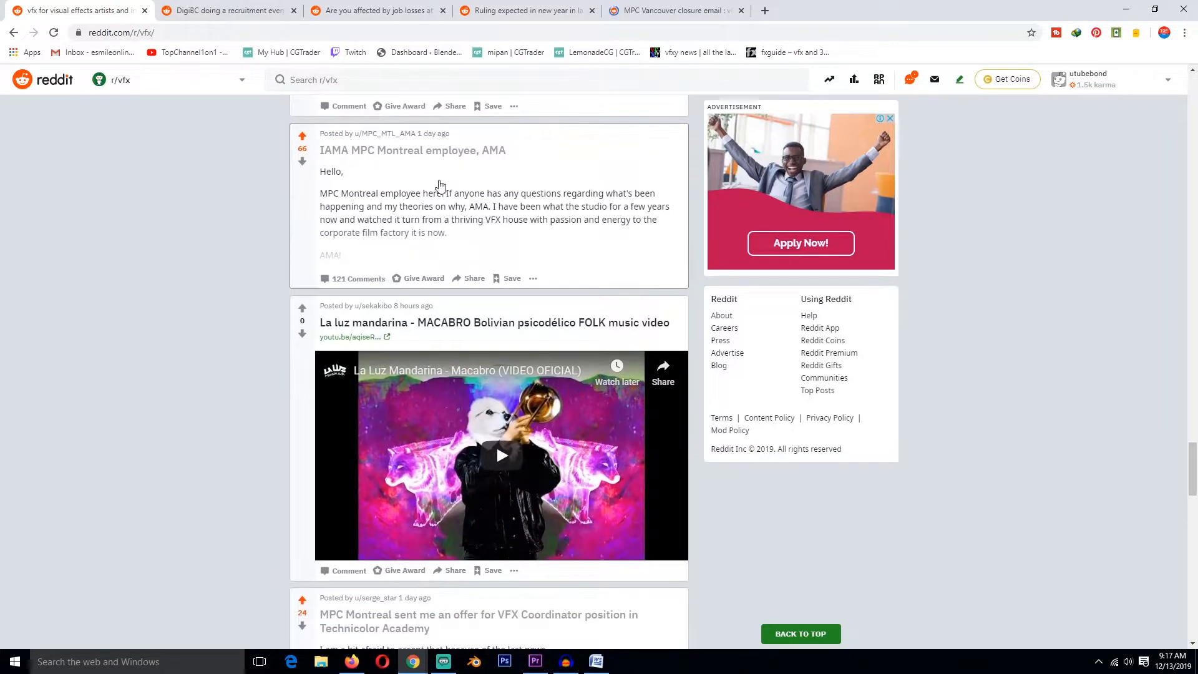
scroll("down", 3)
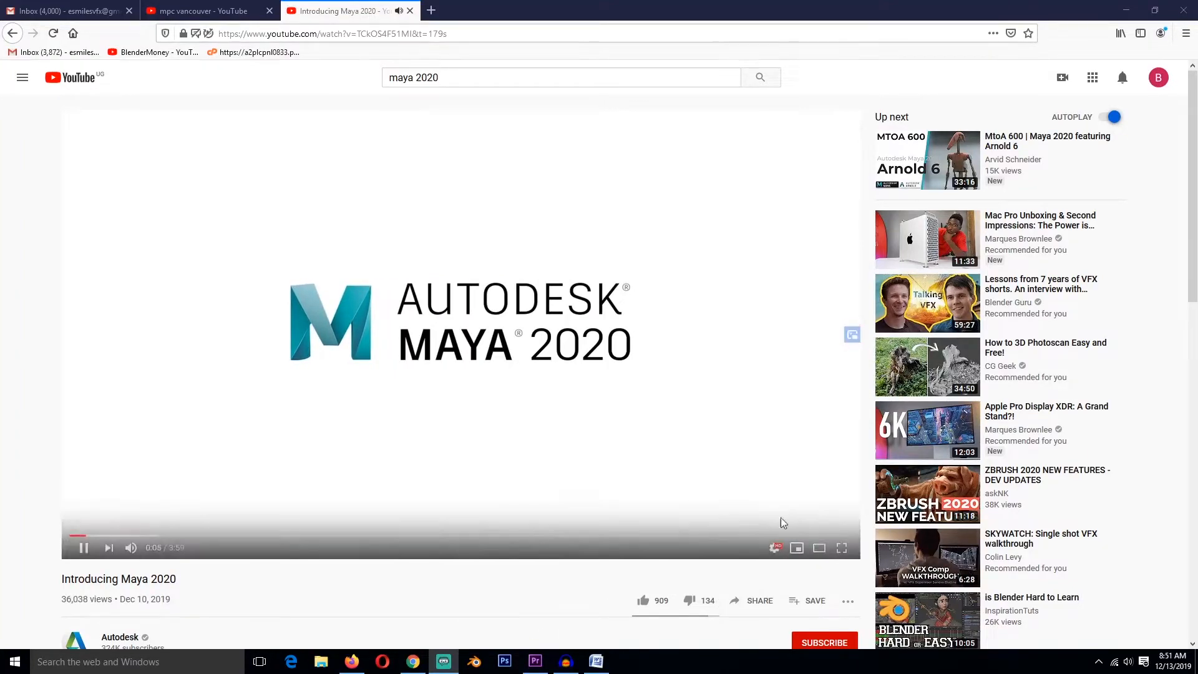
- Switch Autodesk's 'Introducing Maya 2020' video to full screen
left_click(841, 548)
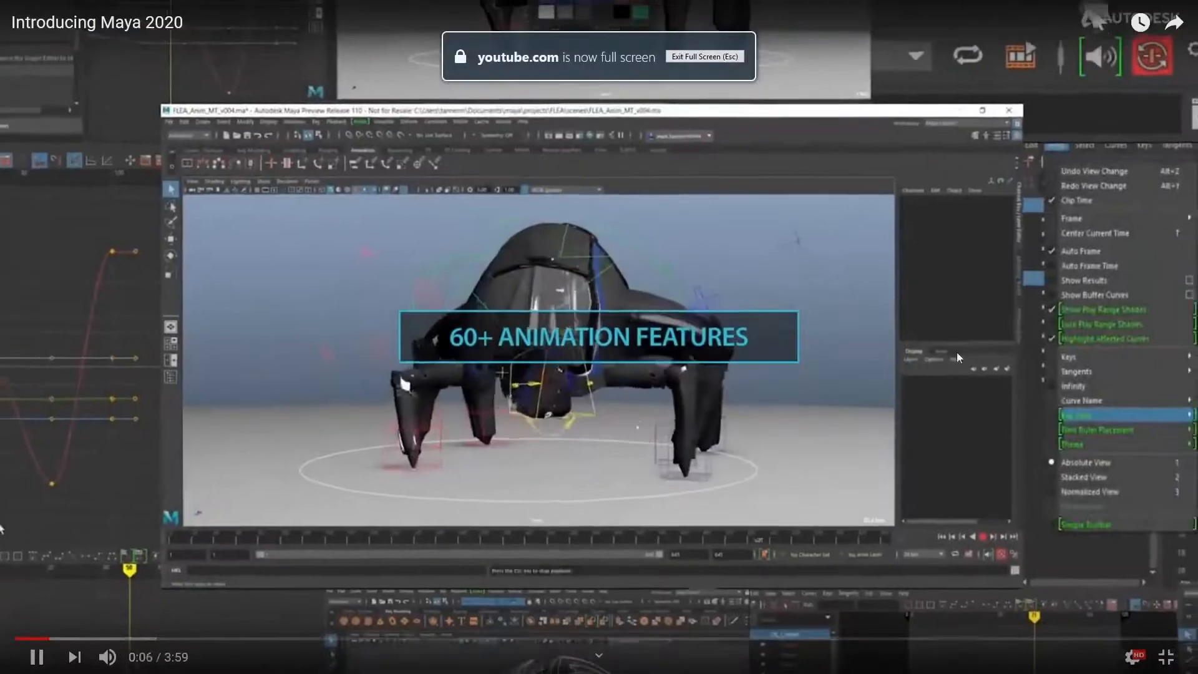